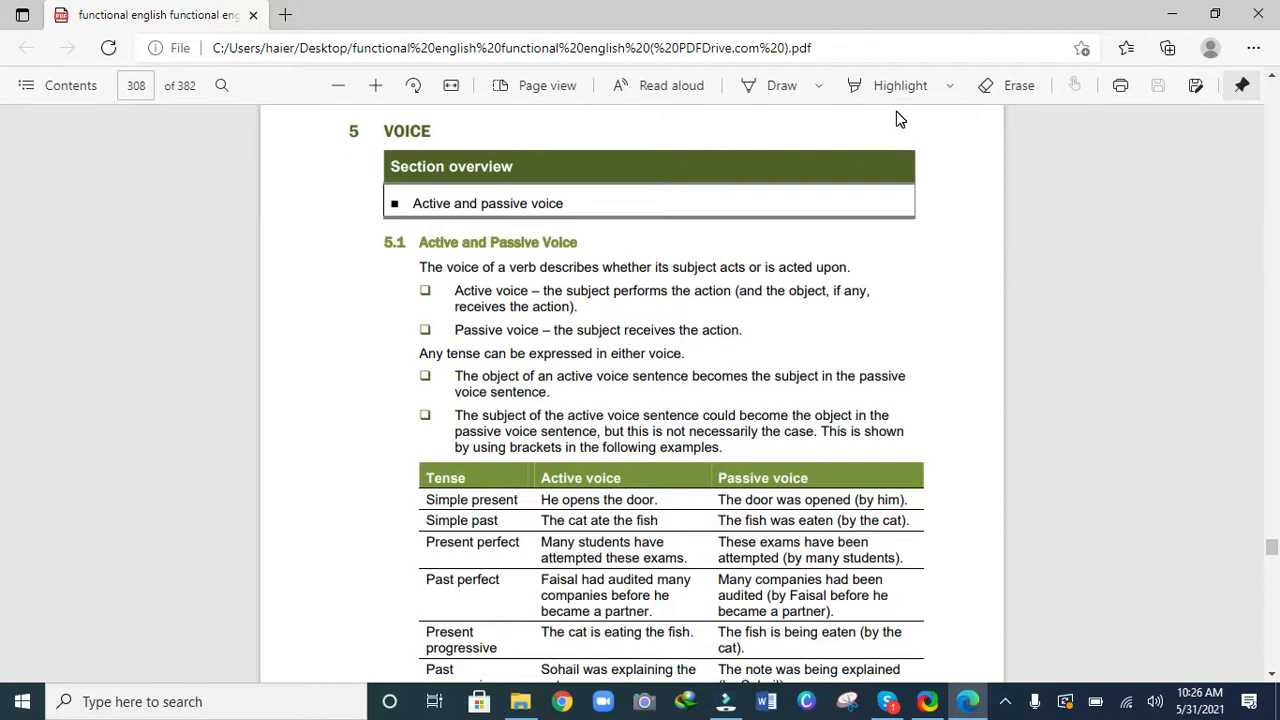
pyautogui.scroll(-3)
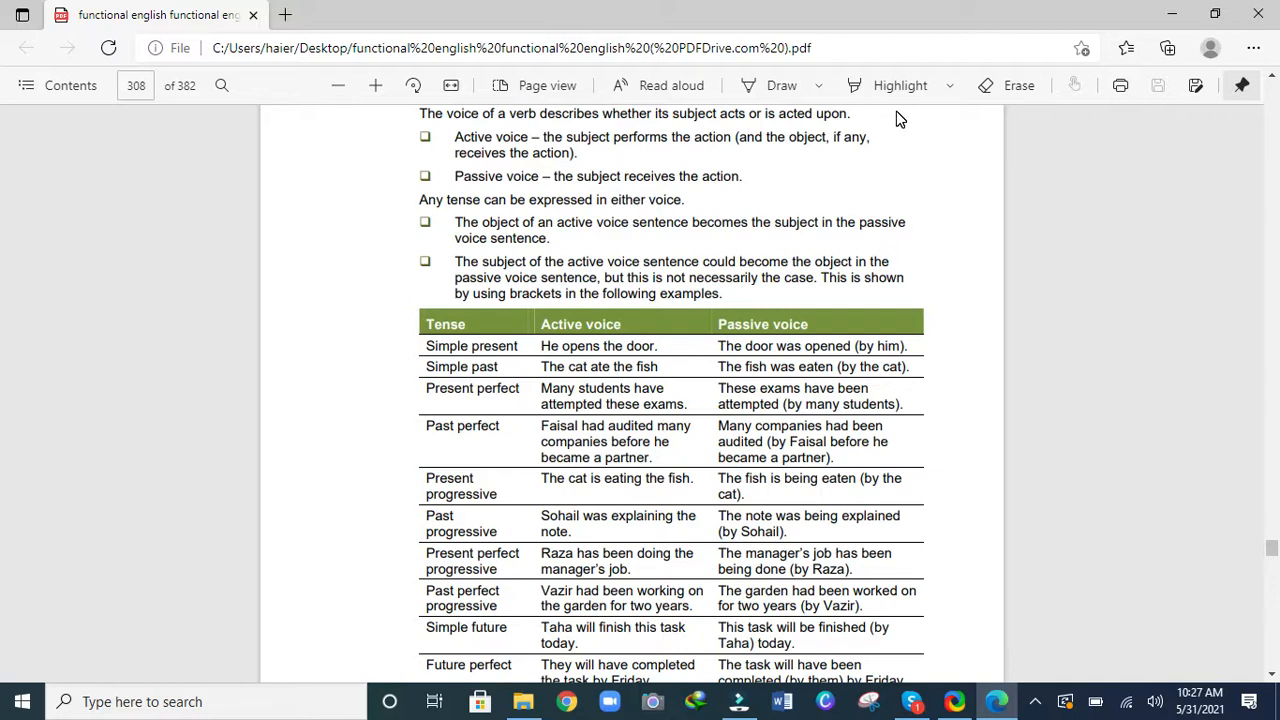
pyautogui.scroll(-3)
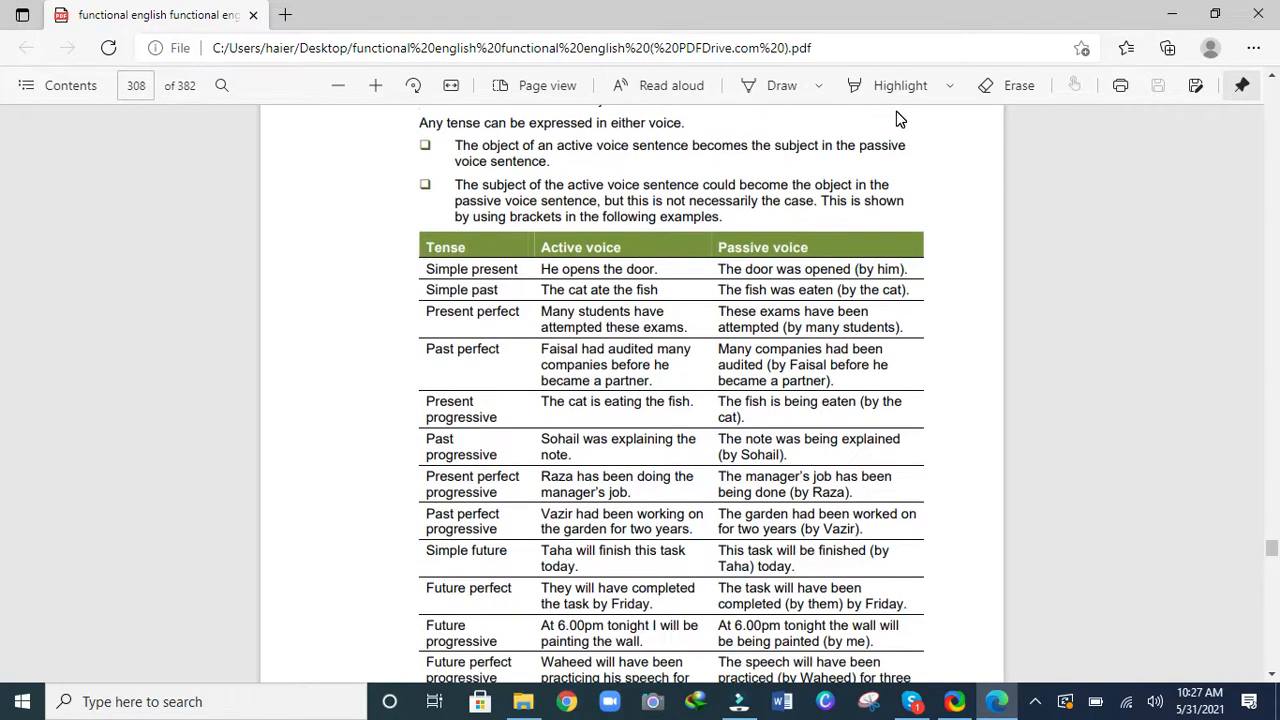
pyautogui.scroll(-3)
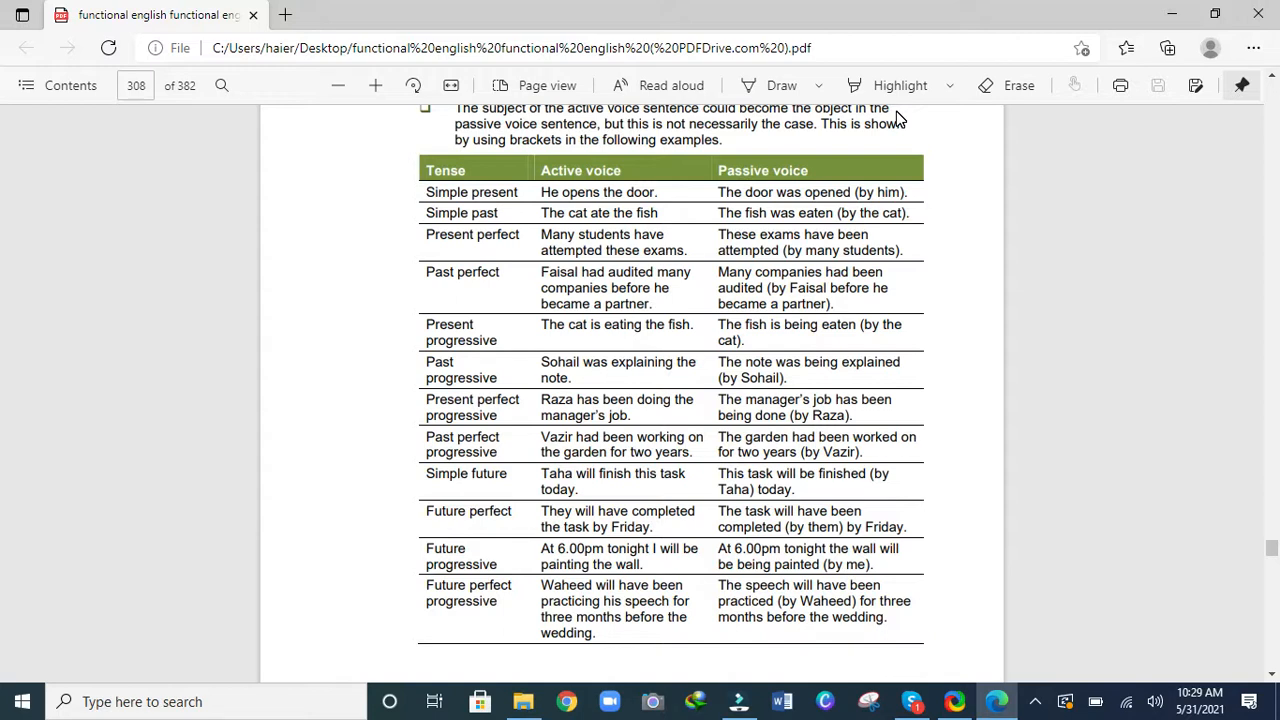
pyautogui.scroll(-3)
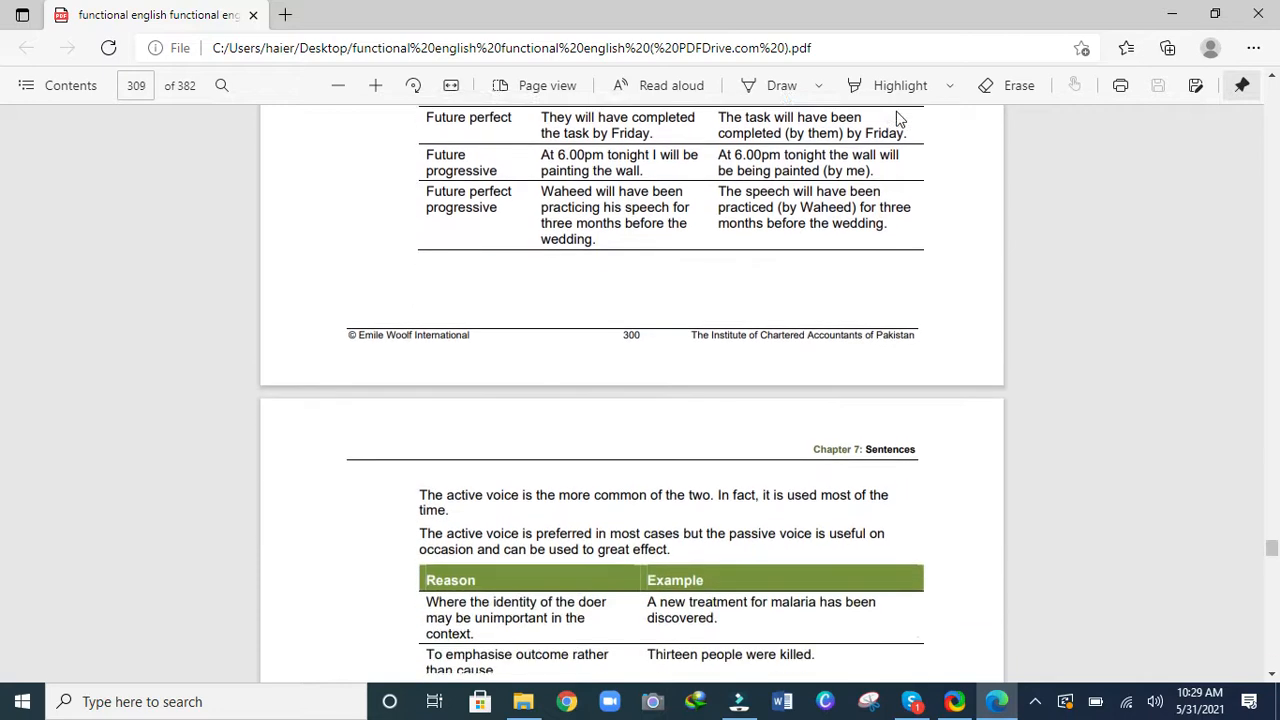
pyautogui.scroll(-3)
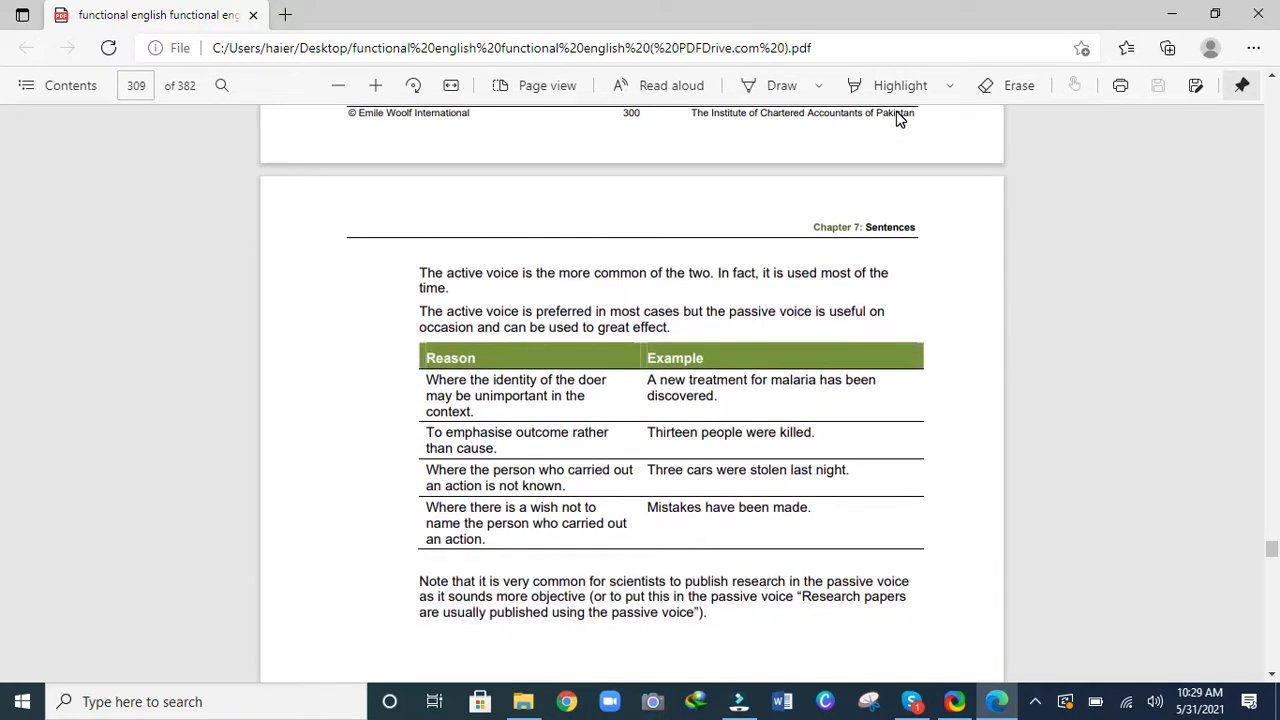
pyautogui.scroll(3)
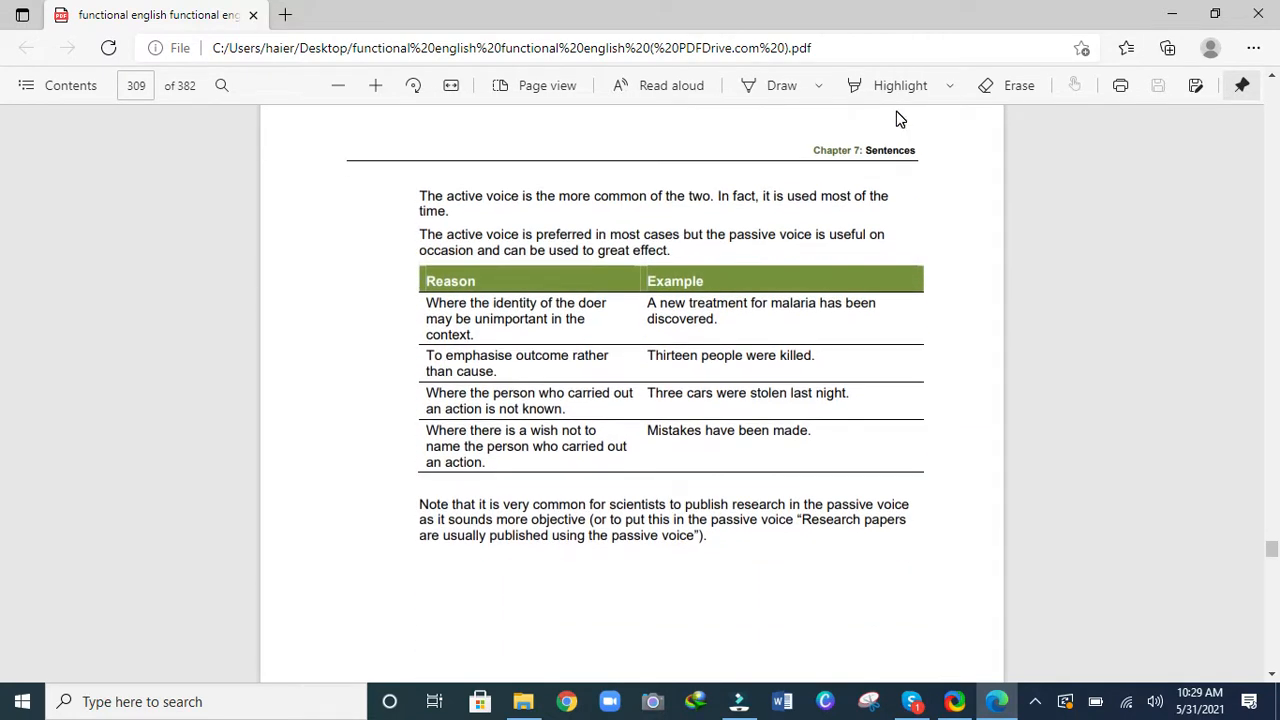